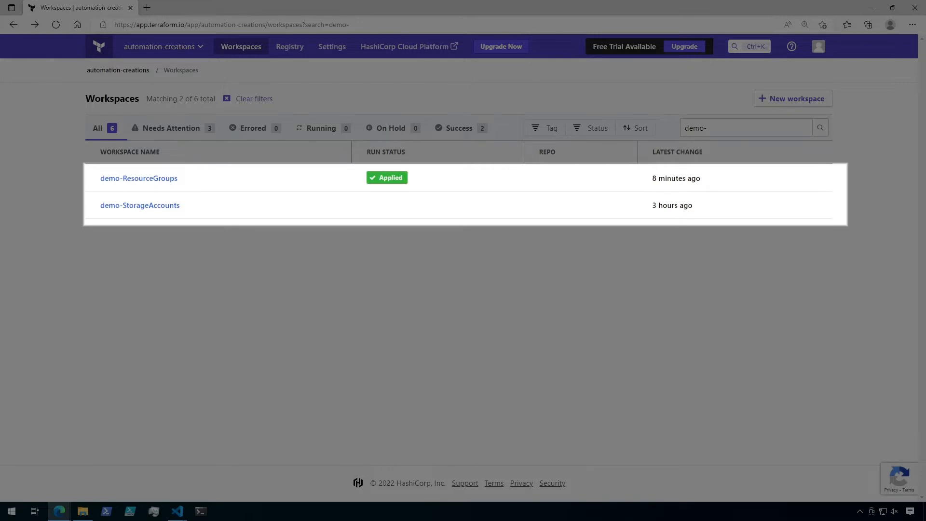
{"action": "mouse_move", "coordinate": [138, 177]}
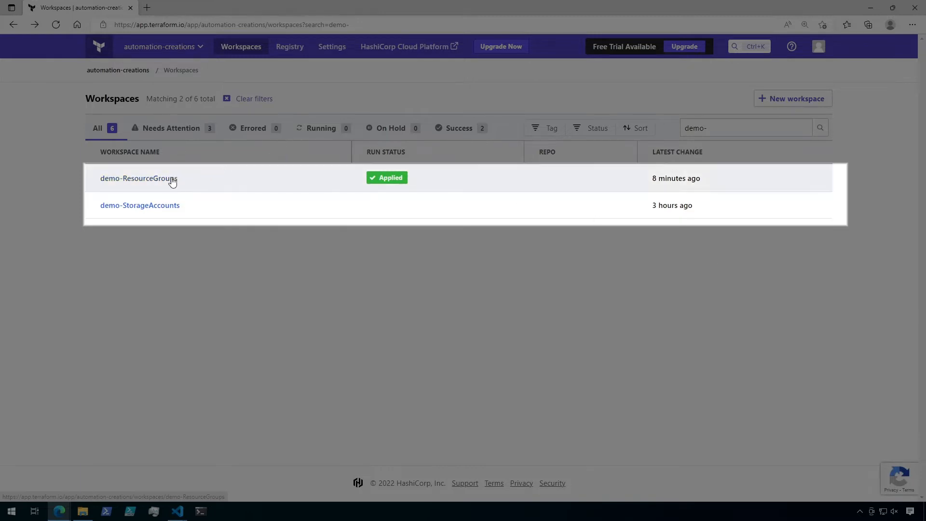
Step: Go to demo-ResourceGroups general settings and scroll to the Remote state sharing section
{"action": "left_click", "coordinate": [138, 178]}
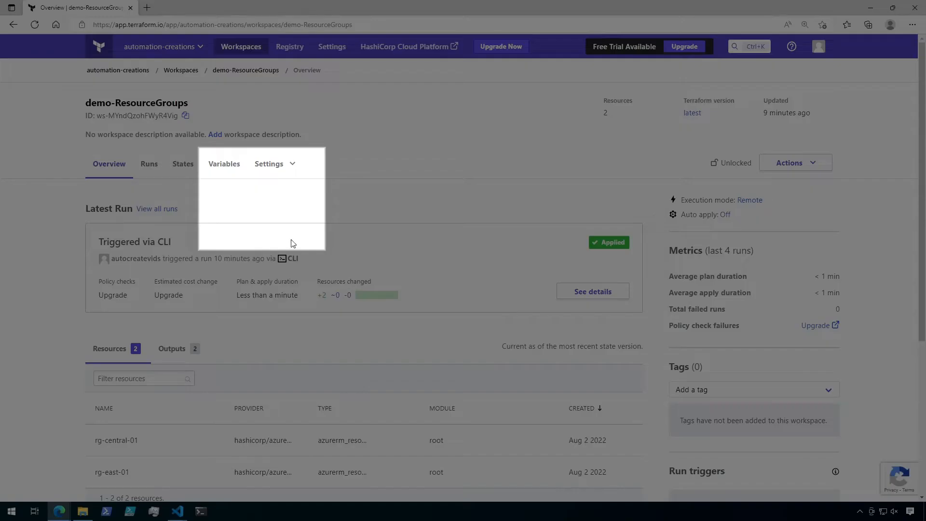
{"action": "left_click", "coordinate": [269, 164]}
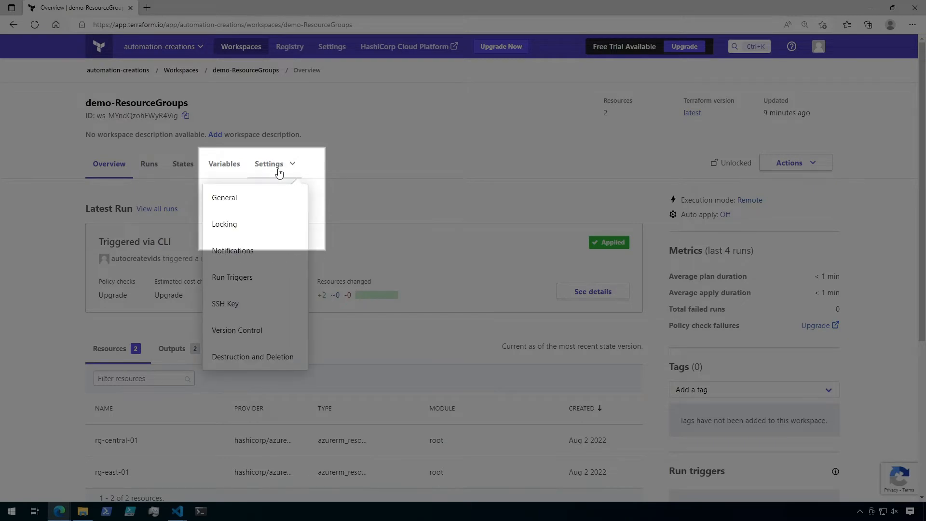
{"action": "left_click", "coordinate": [224, 197]}
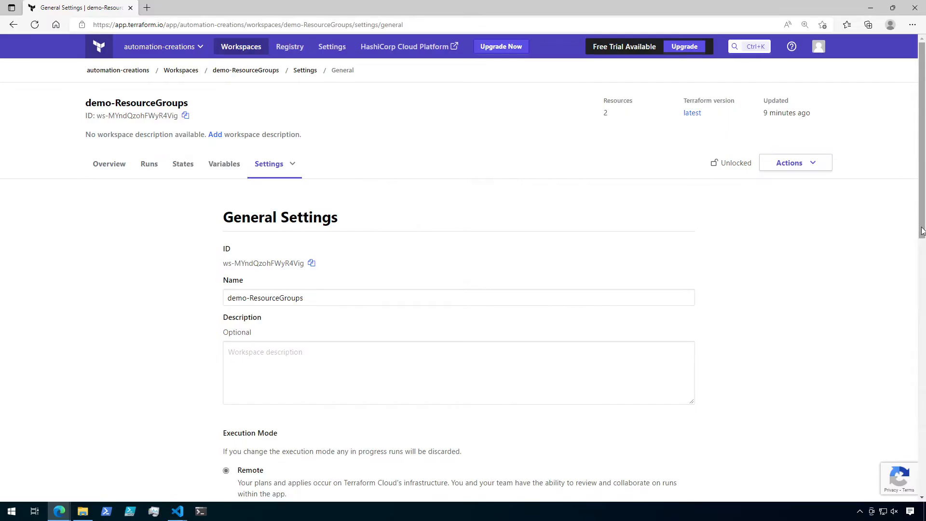
{"action": "scroll", "scroll_direction": "down", "scroll_amount": 3}
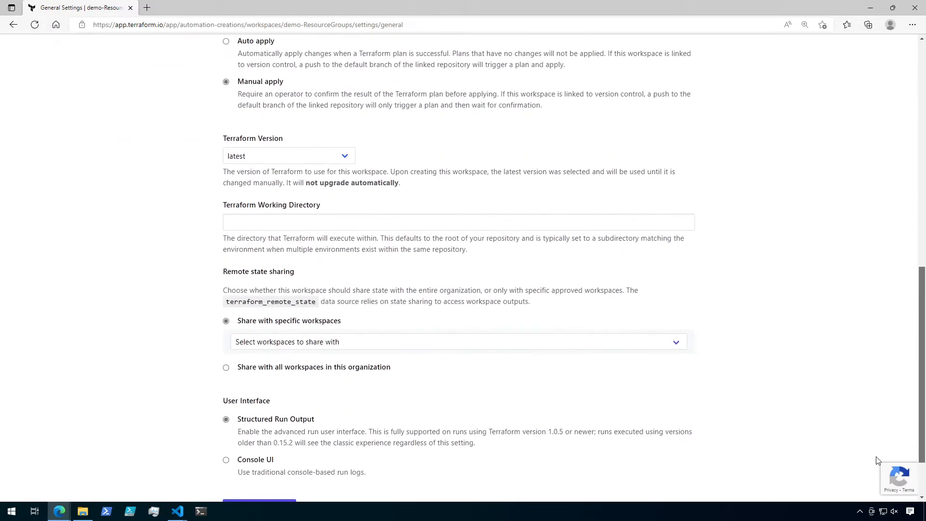
{"action": "scroll", "scroll_direction": "down", "scroll_amount": 3}
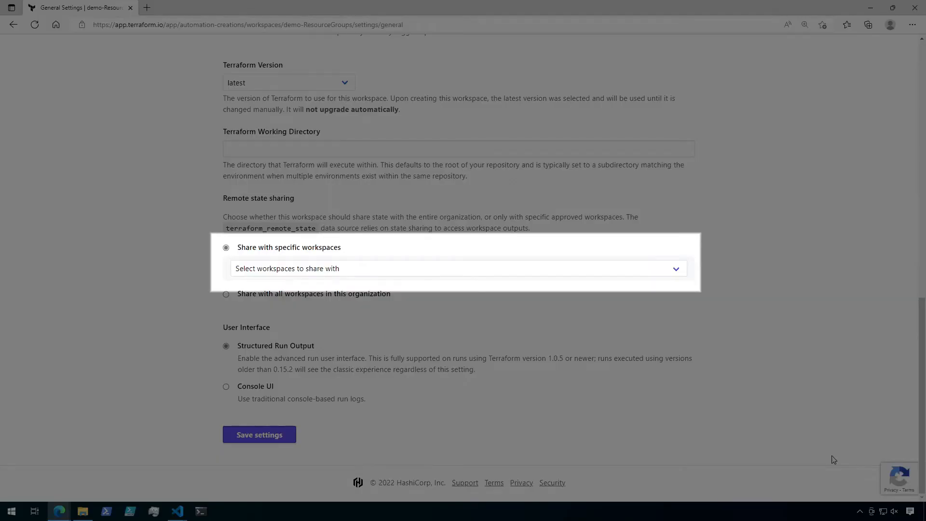
Step: Share state with specific workspace demo-StorageAccounts and save the settings
{"action": "left_click", "coordinate": [457, 268]}
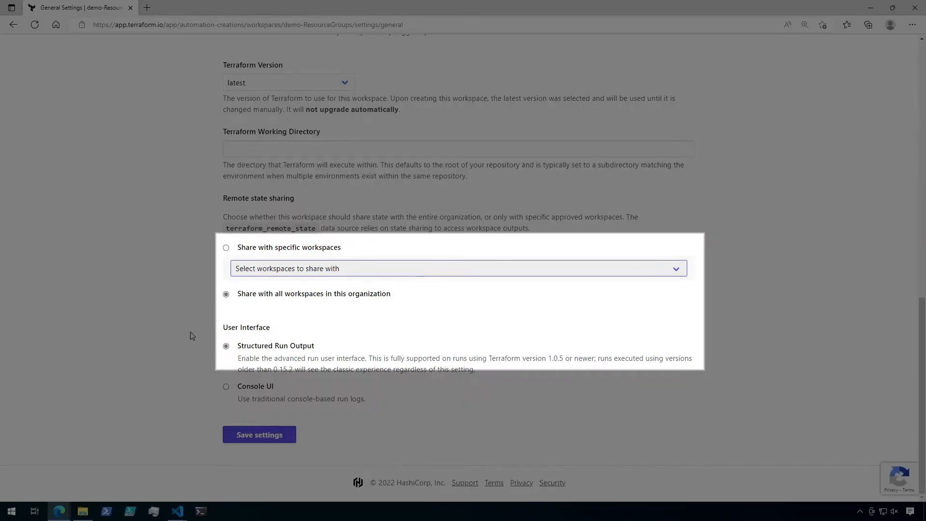
{"action": "left_click", "coordinate": [226, 247]}
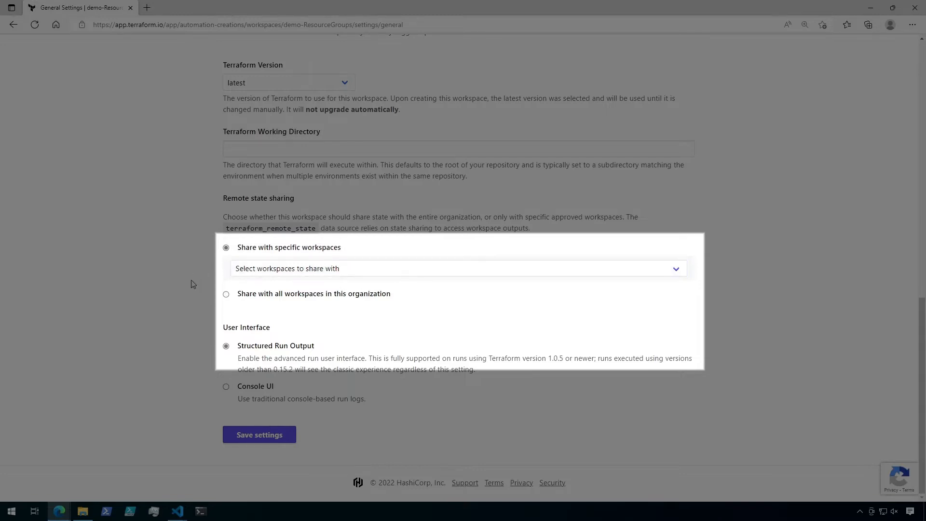
{"action": "left_click", "coordinate": [457, 268]}
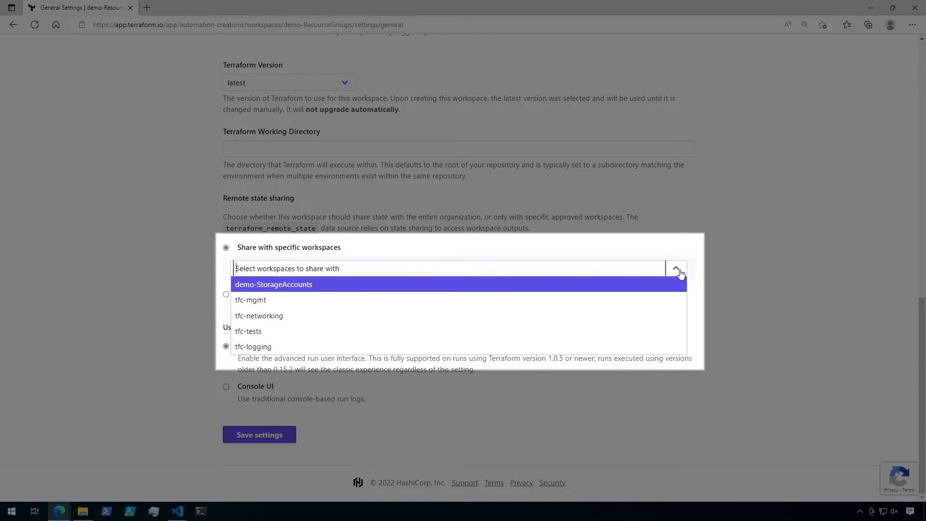
{"action": "mouse_move", "coordinate": [533, 288]}
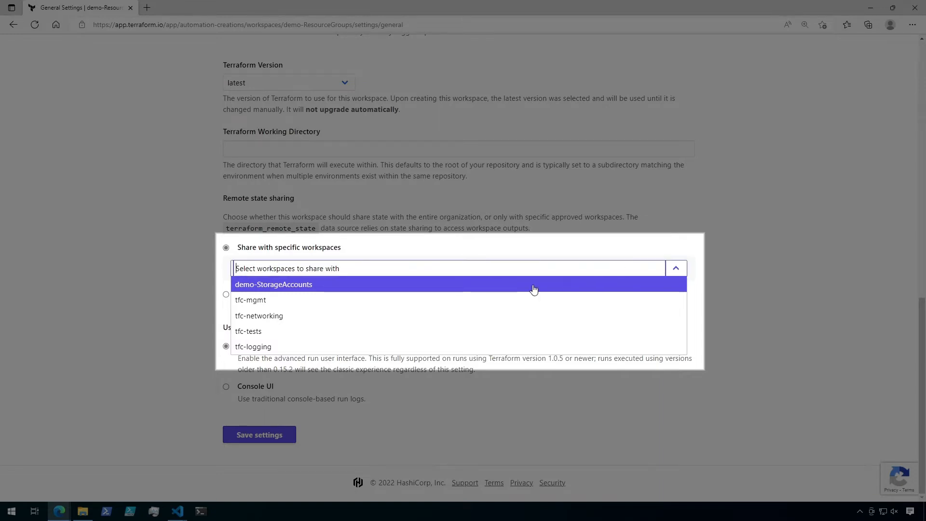
{"action": "left_click", "coordinate": [273, 284]}
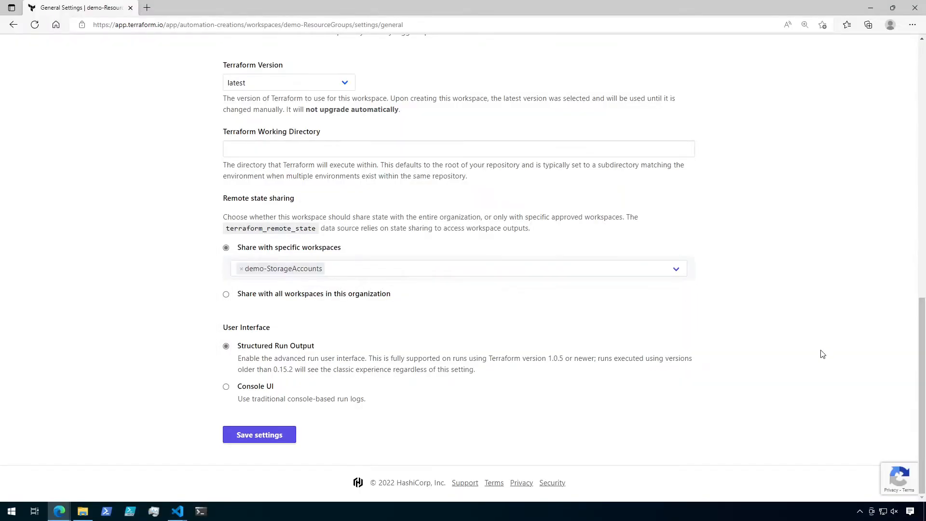
{"action": "left_click", "coordinate": [259, 434]}
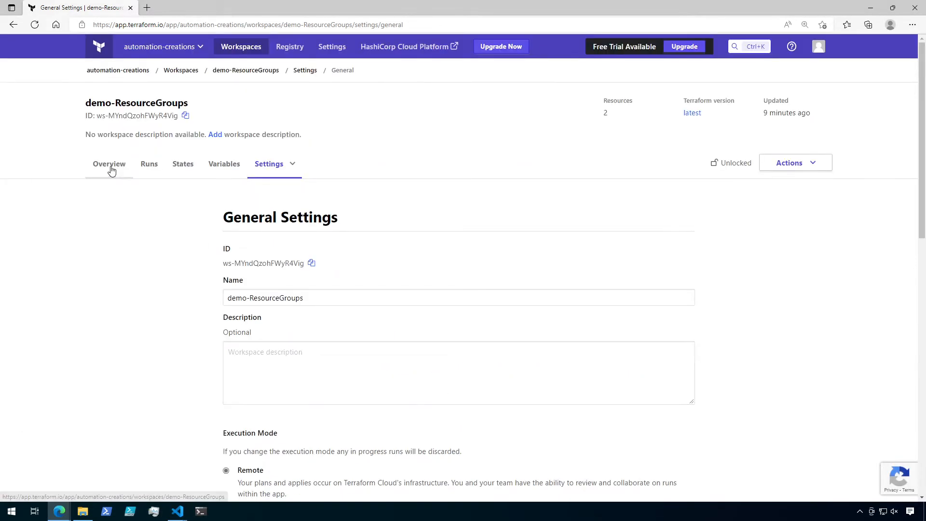
Step: Return to the workspace Overview and view its Outputs under Latest Run
{"action": "left_click", "coordinate": [109, 164]}
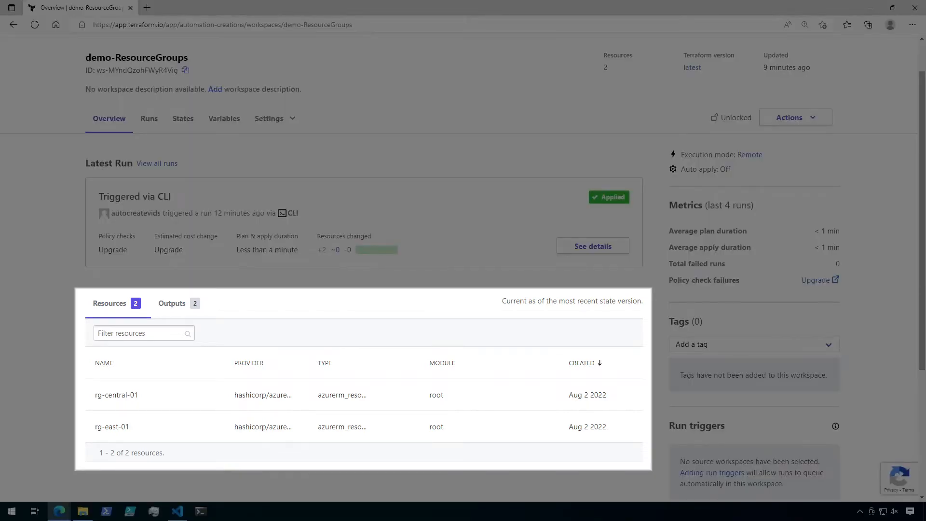
{"action": "left_click", "coordinate": [171, 303]}
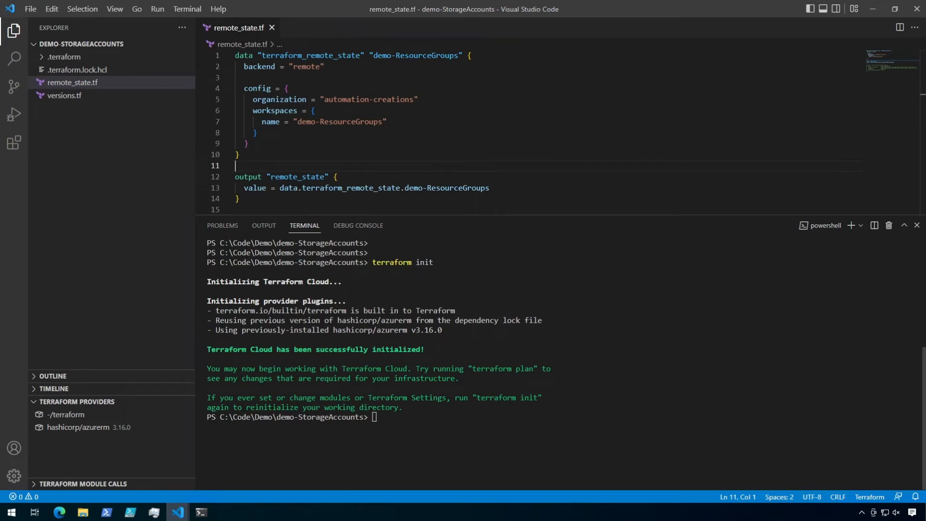
Step: Run terraform plan to list the demo-ResourceGroups remote state outputs
{"action": "type", "text": "terraform"}
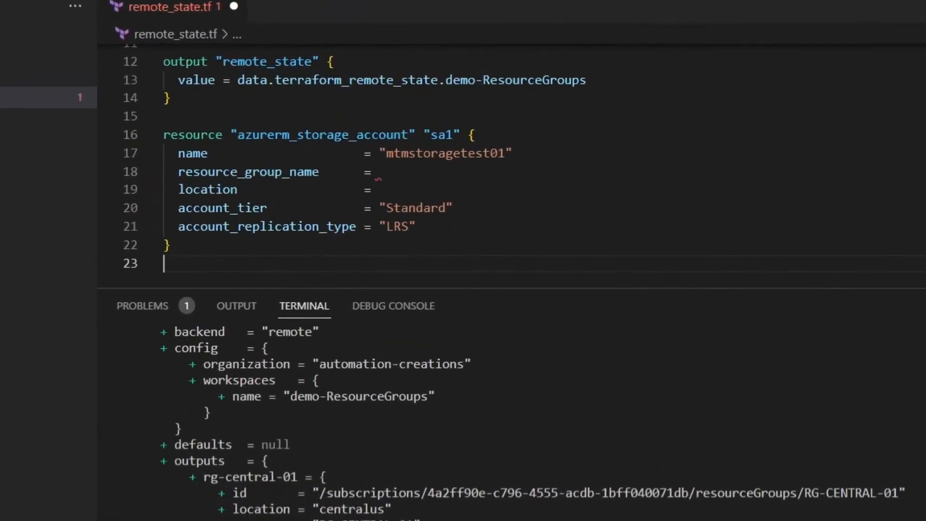
Step: Set resource_group_name to data.terraform_remote_state.demo-ResourceGroups.outputs.rg-east-01.name
{"action": "type", "text": "data"}
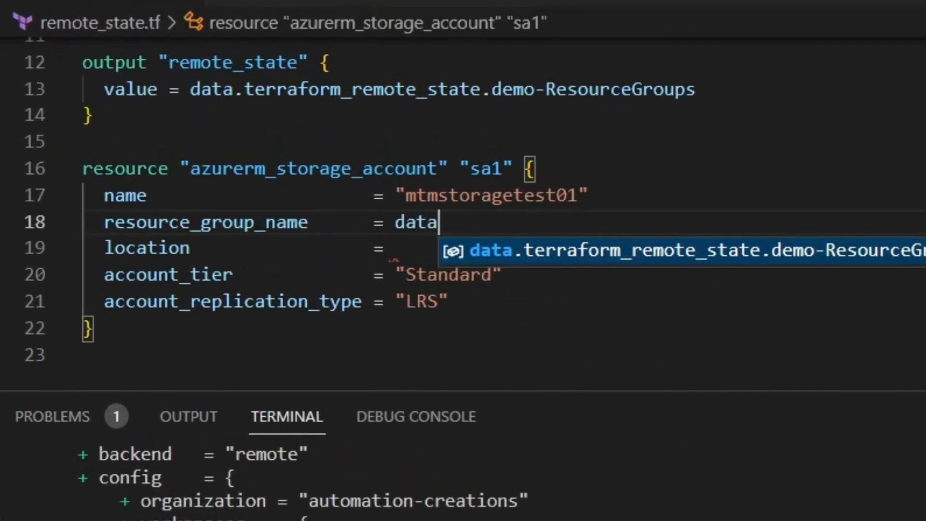
{"action": "type", "text": "."}
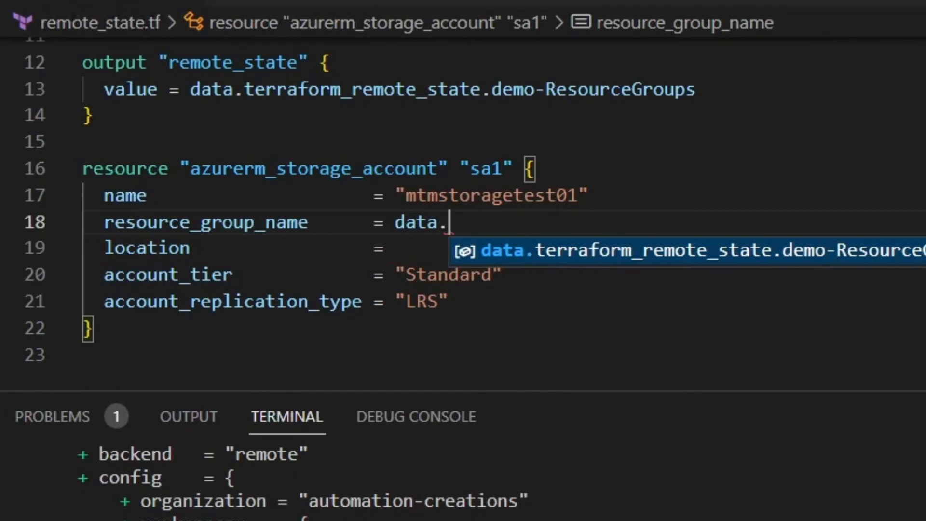
{"action": "key", "text": "Tab"}
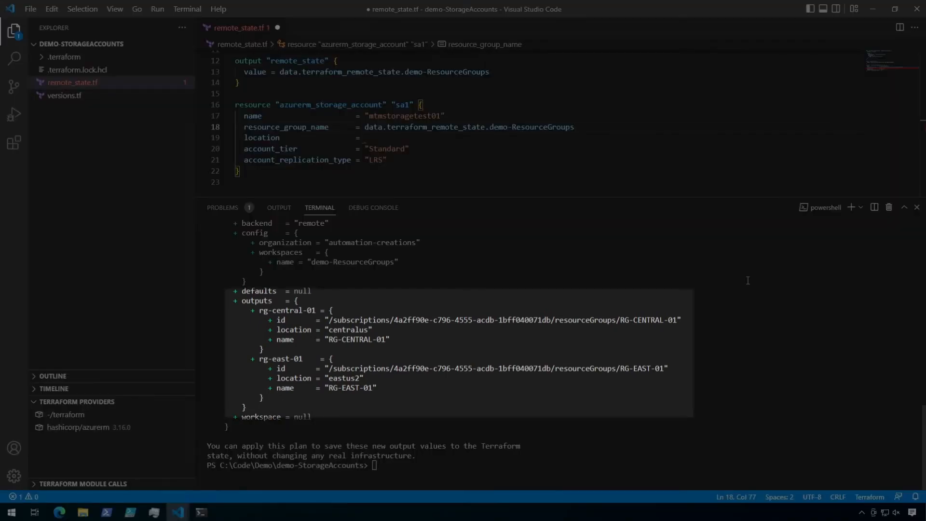
{"action": "left_click", "coordinate": [572, 128]}
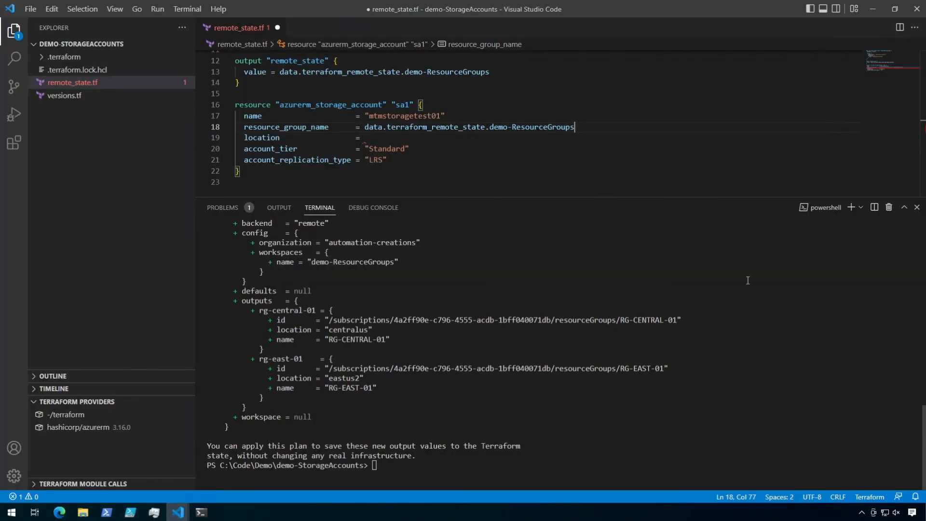
{"action": "type", "text": ".ou"}
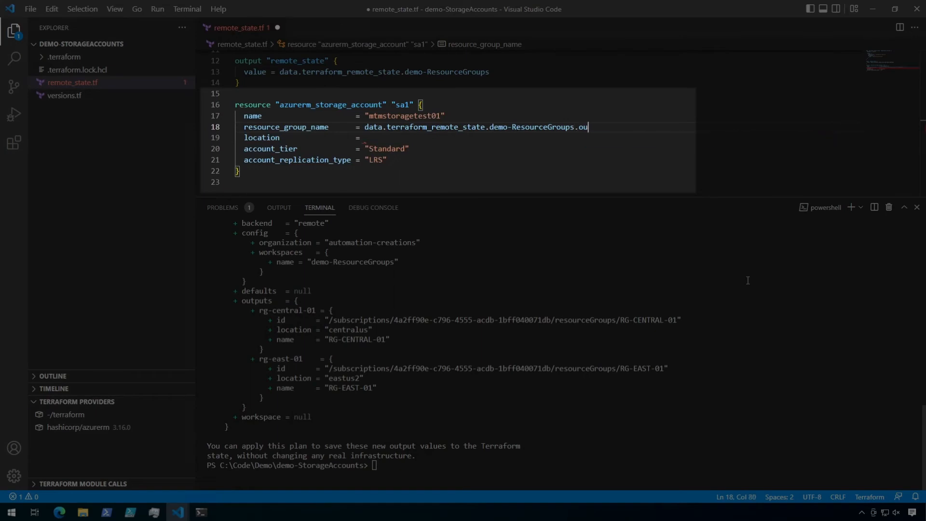
{"action": "type", "text": "tputs.rg-east-01"}
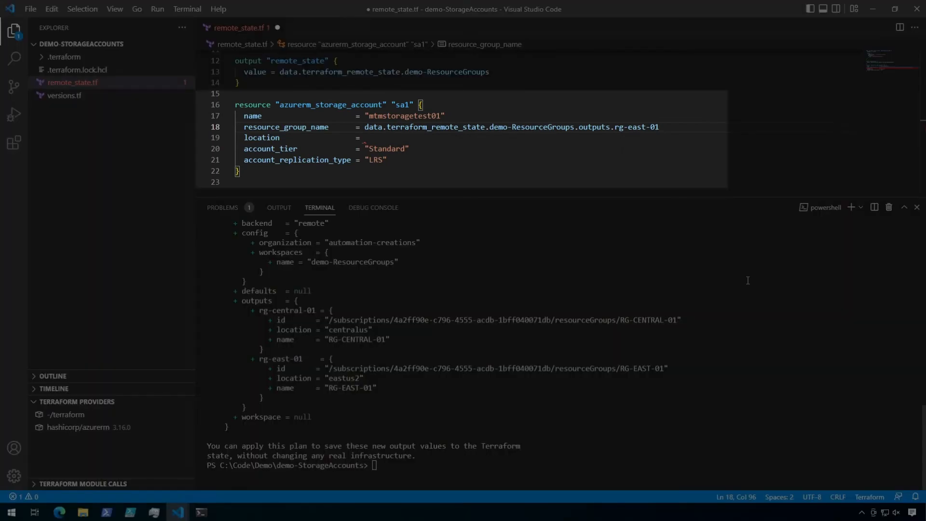
{"action": "type", "text": ".name"}
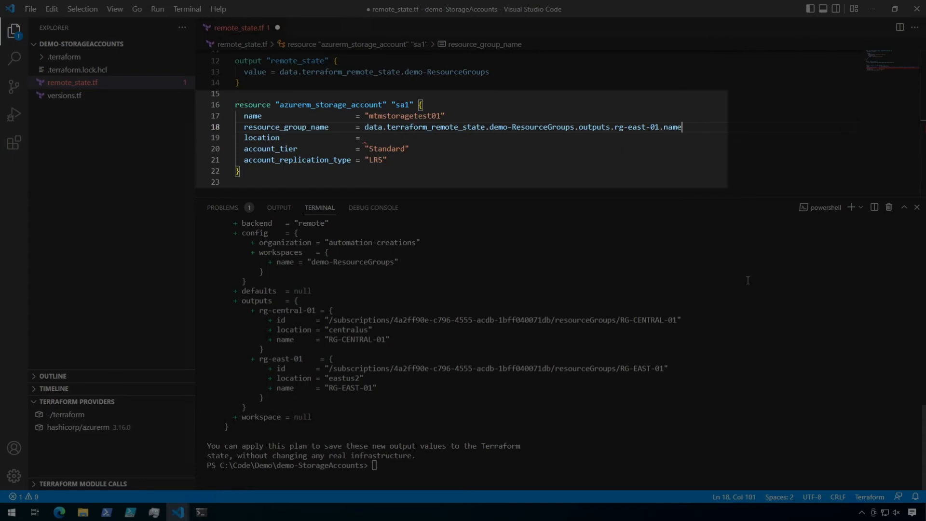
Step: Set location to the remote state's rg-east-01 location output
{"action": "type", "text": "data"}
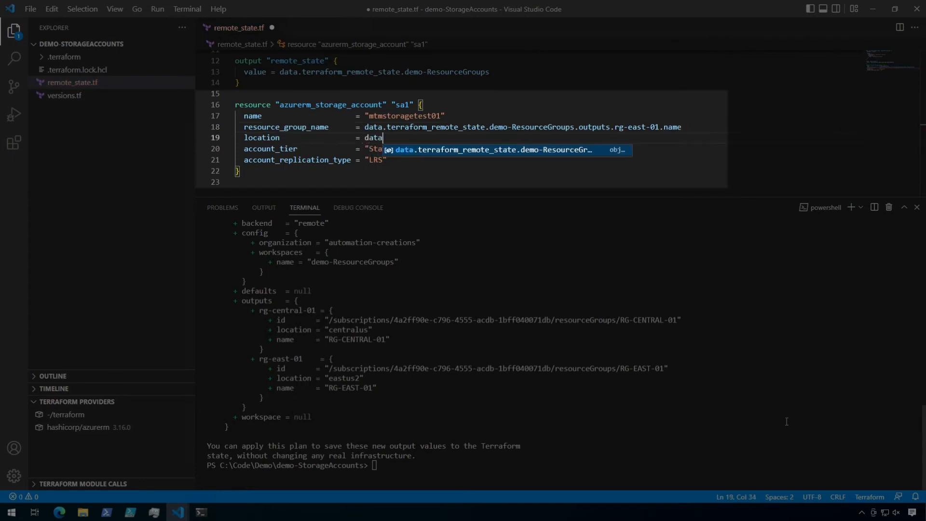
{"action": "key", "text": "Tab"}
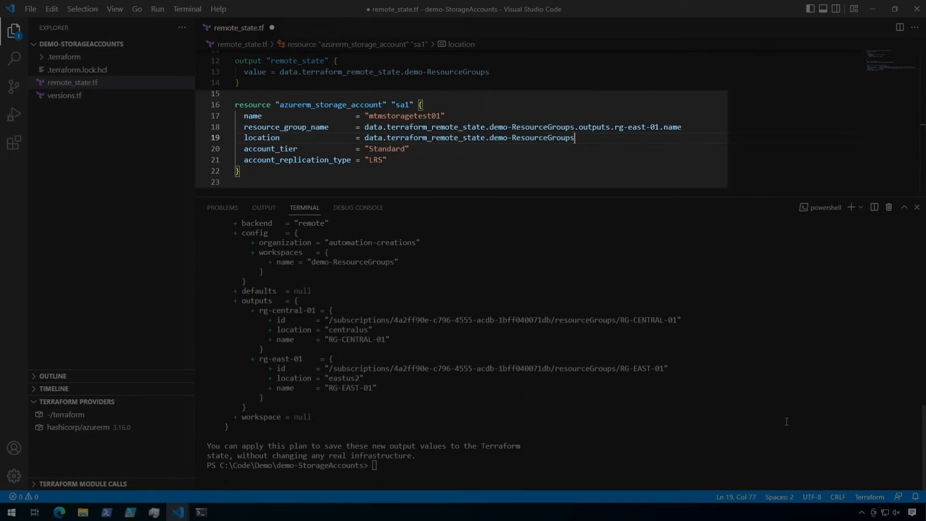
{"action": "type", "text": ".outputs.rg-east-01.location"}
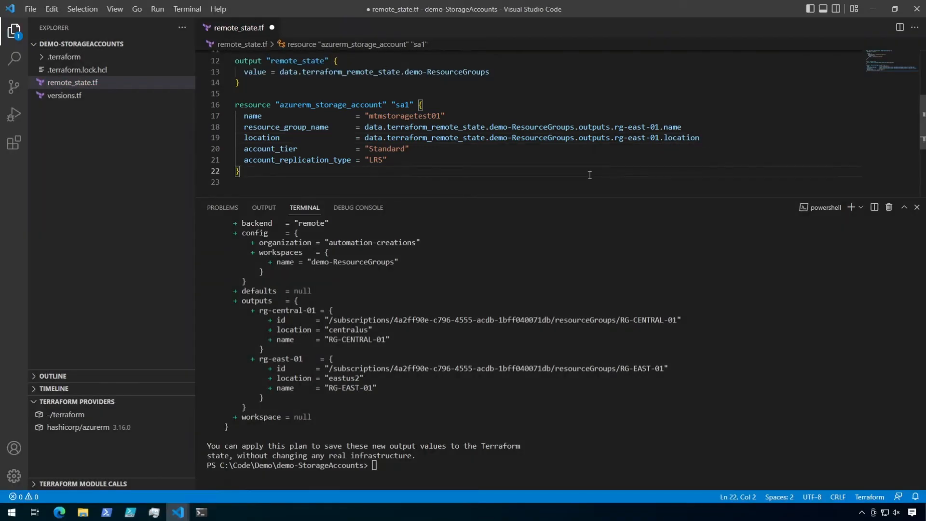
Step: Save remote_state.tf and run terraform plan, showing one resource to add
{"action": "key", "text": "ctrl+s"}
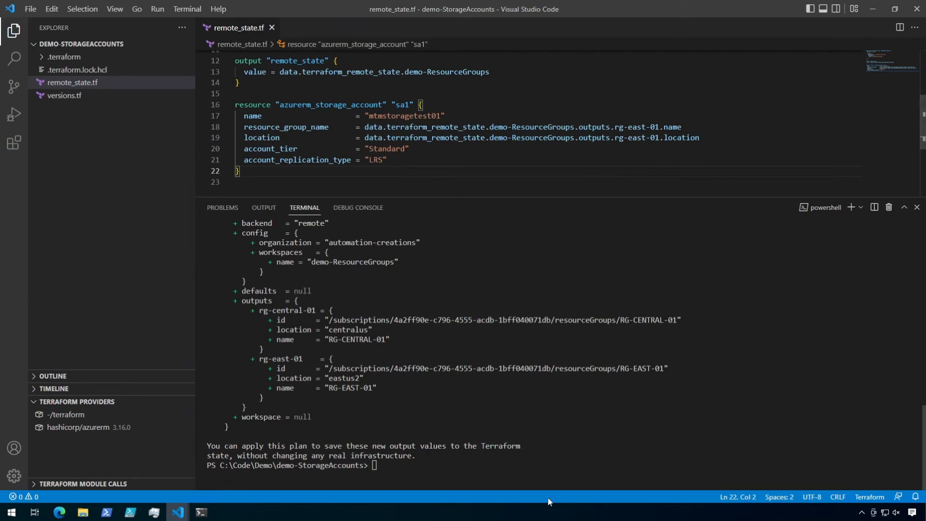
{"action": "type", "text": "terraf"}
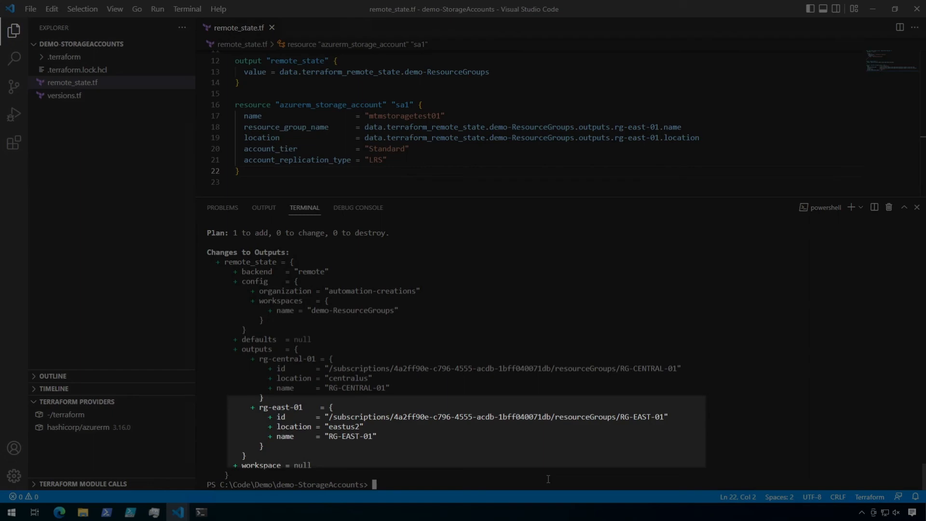
{"action": "mouse_move", "coordinate": [566, 451]}
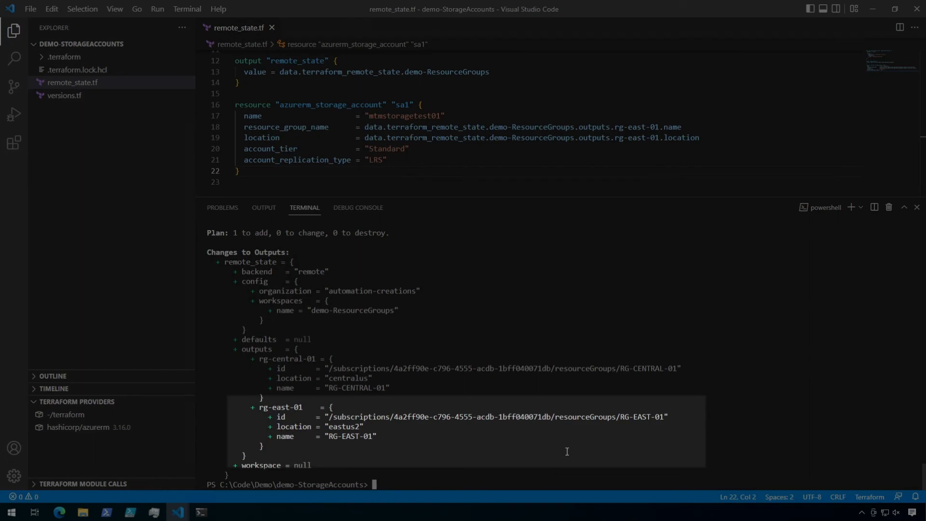